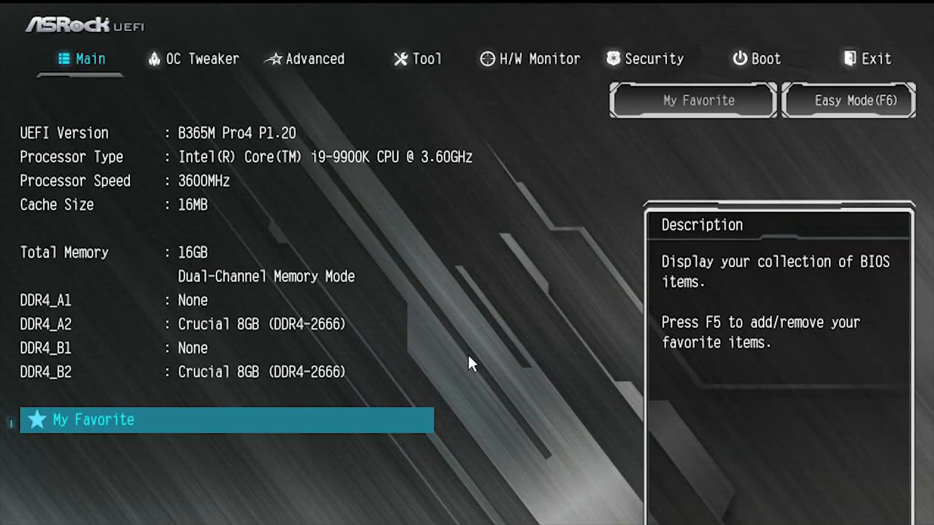
# - Browse OC Tweaker's CPU Configuration, EZ Mode, and DRAM Configuration pages of the B365M Pro4 BIOS
pyautogui.click(200, 58)
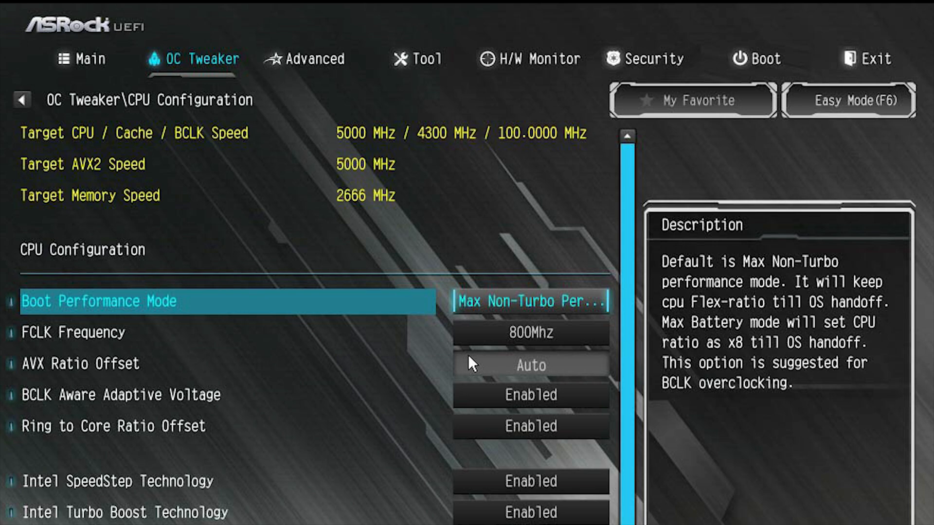
pyautogui.click(847, 101)
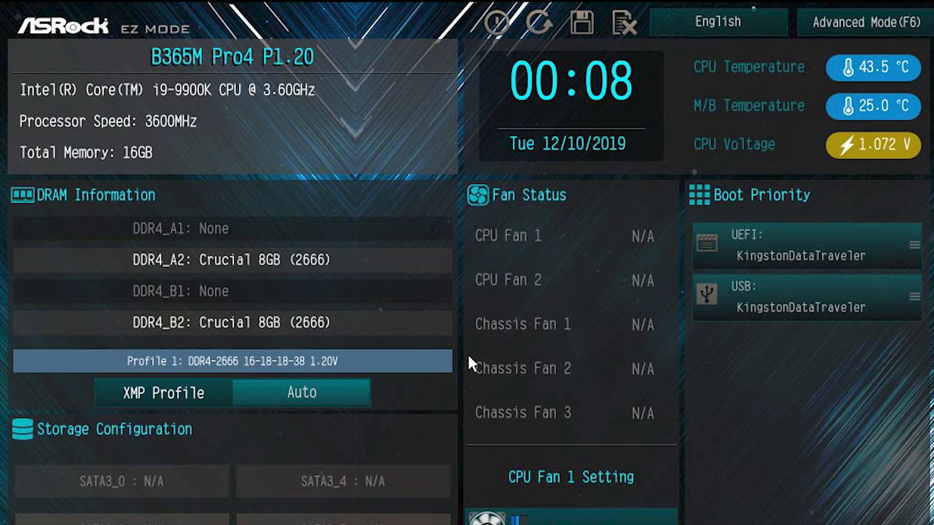
pyautogui.click(860, 22)
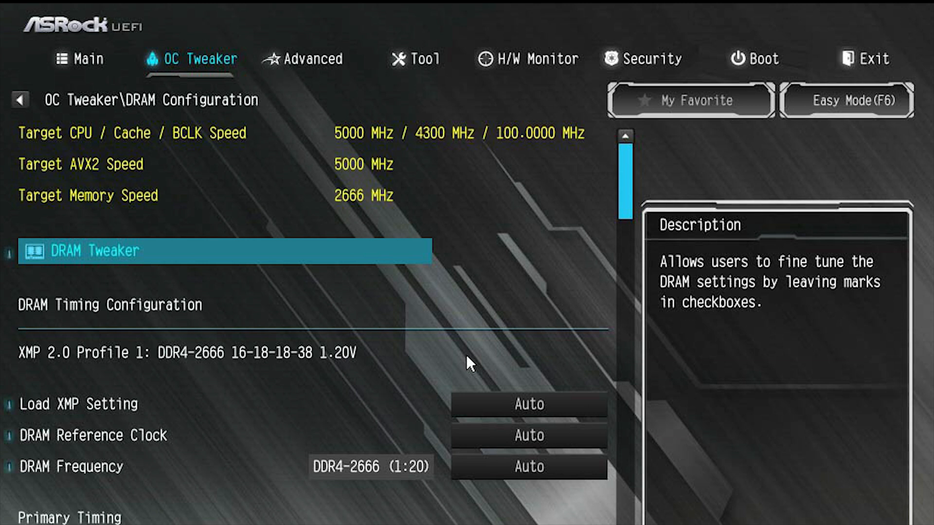
pyautogui.scroll(-3)
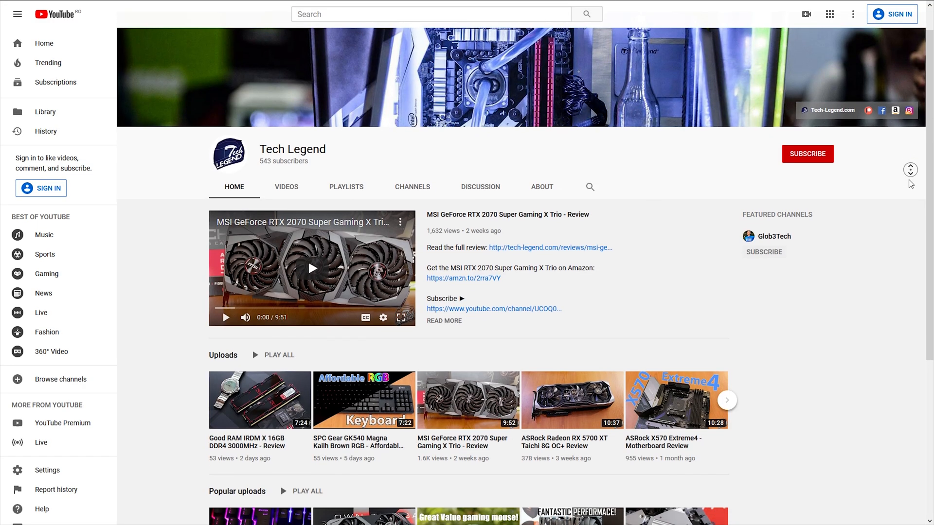
# - Scroll down the Tech Legend YouTube channel home page
pyautogui.scroll(-3)
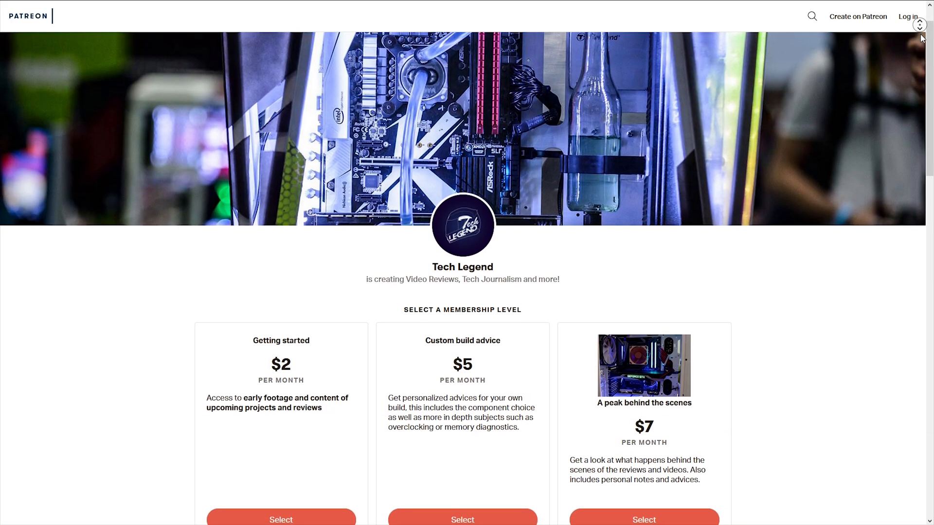
# - Scroll the Tech Legend Patreon page down to the three membership tiers and earnings totals
pyautogui.scroll(-3)
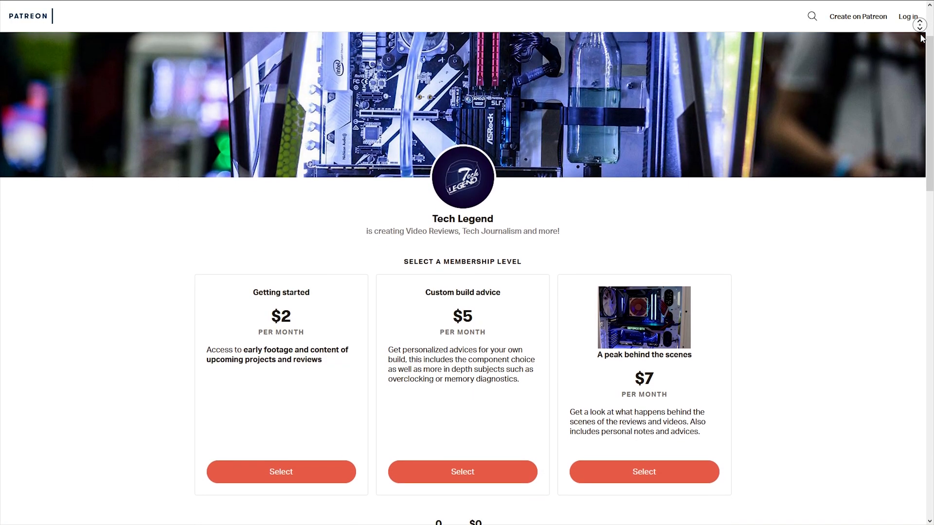
pyautogui.scroll(-3)
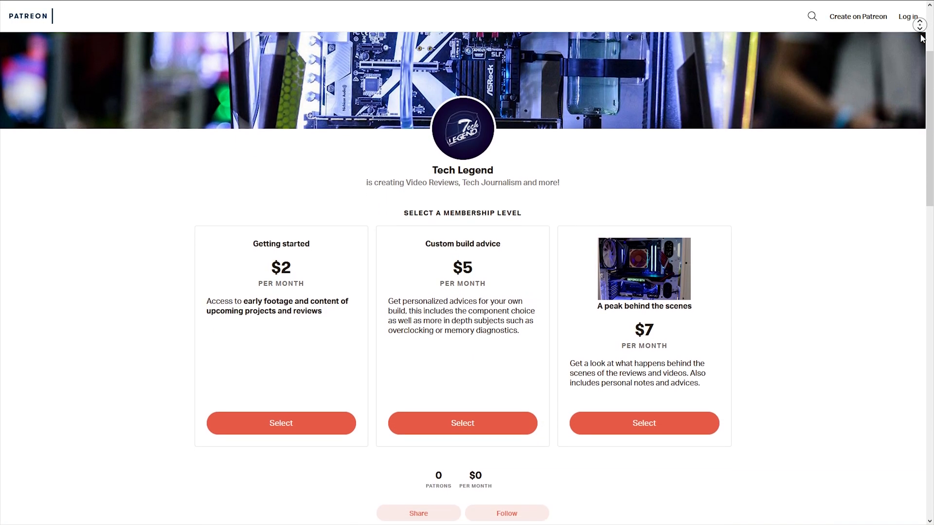